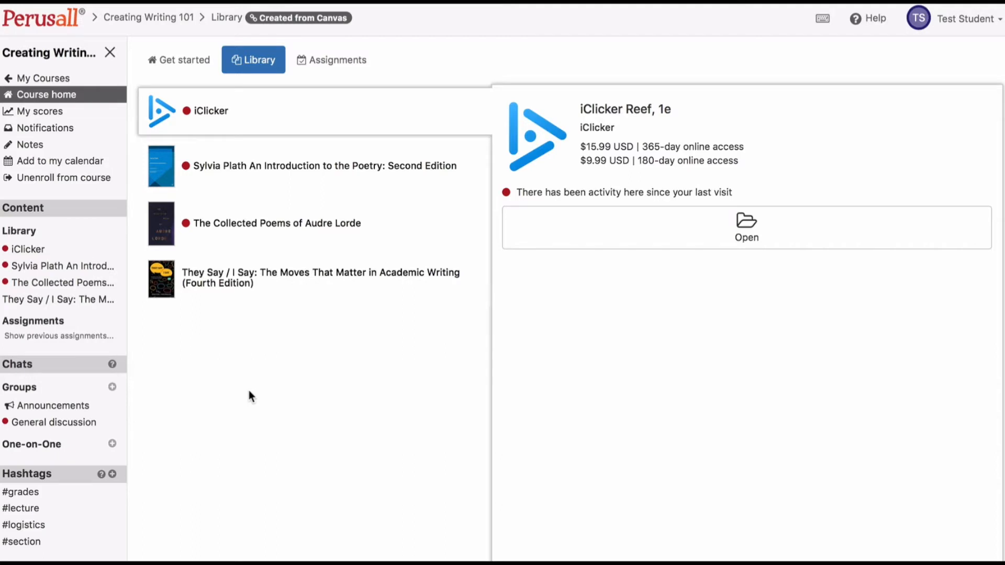
mouse_move(287, 166)
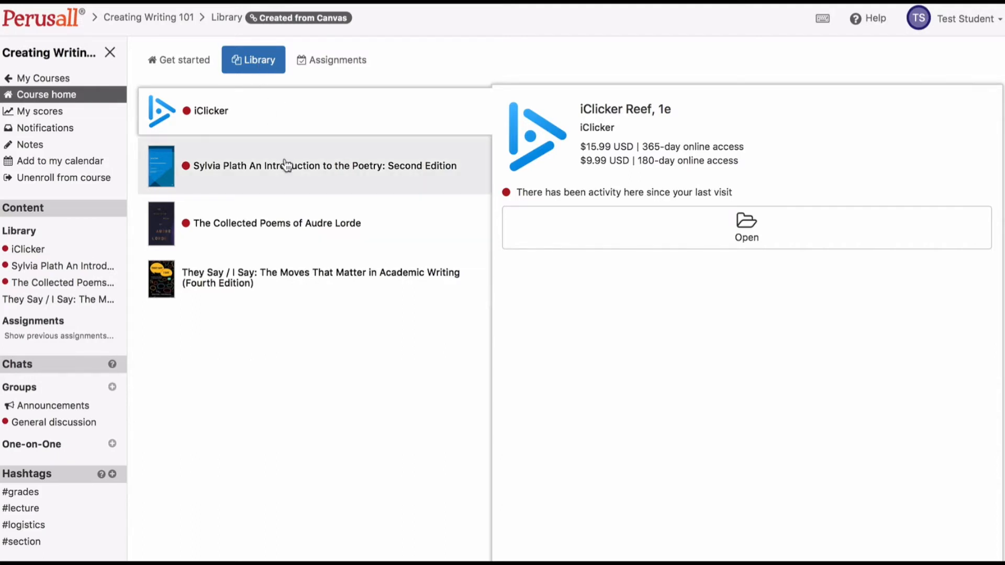
- Preview the Audre Lorde poems and They Say / I Say, and glance at the Assignments tab
click(275, 223)
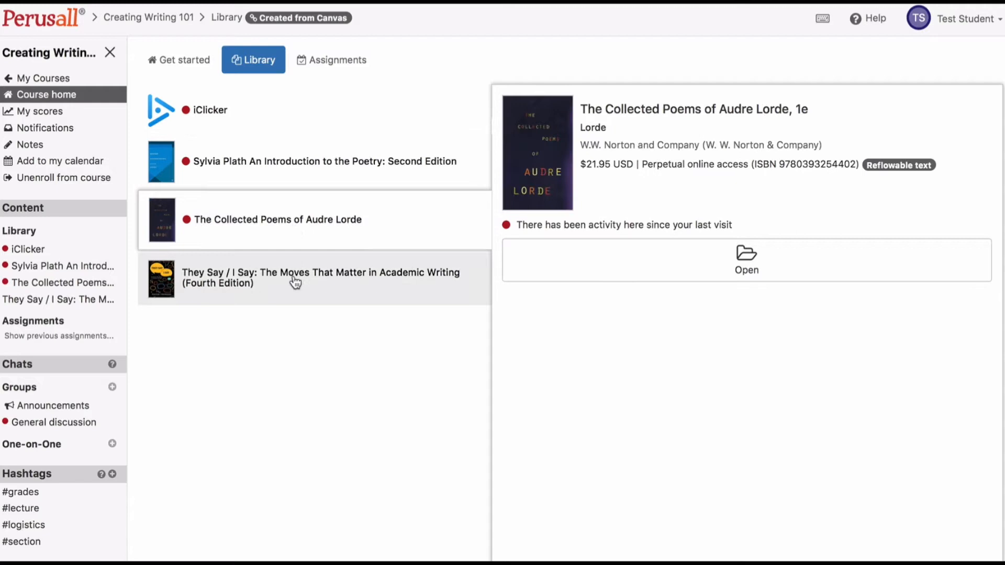
click(320, 277)
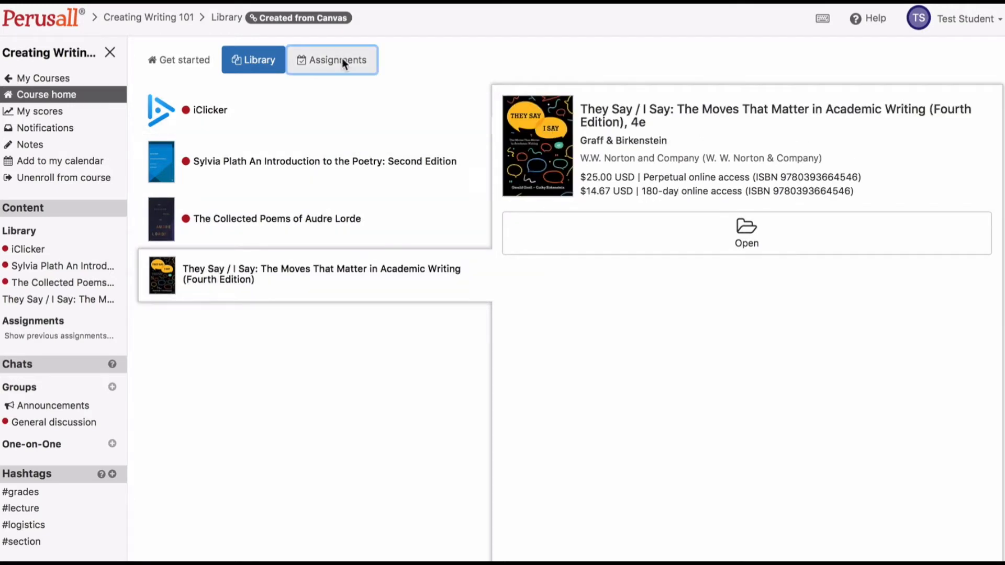
click(331, 60)
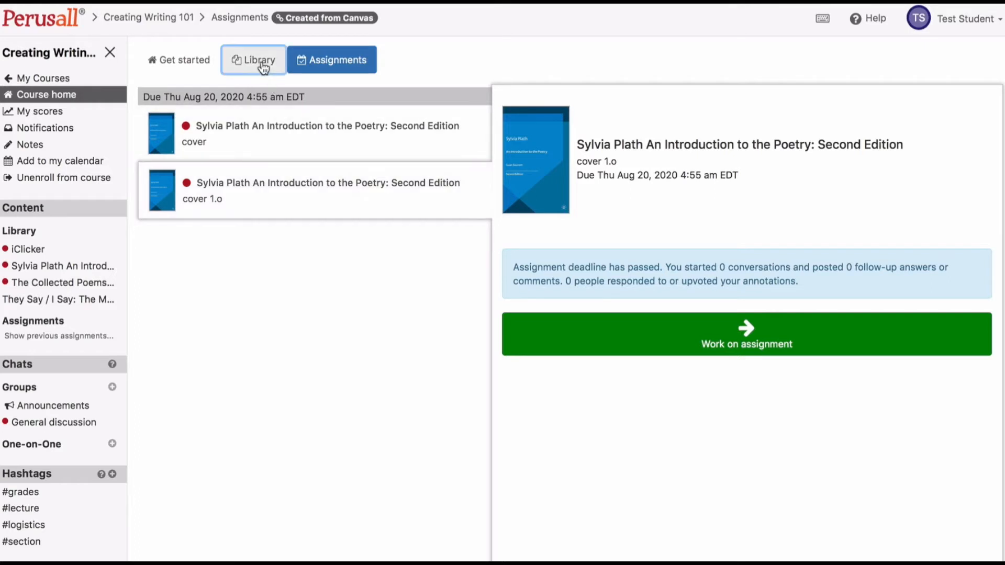
click(253, 60)
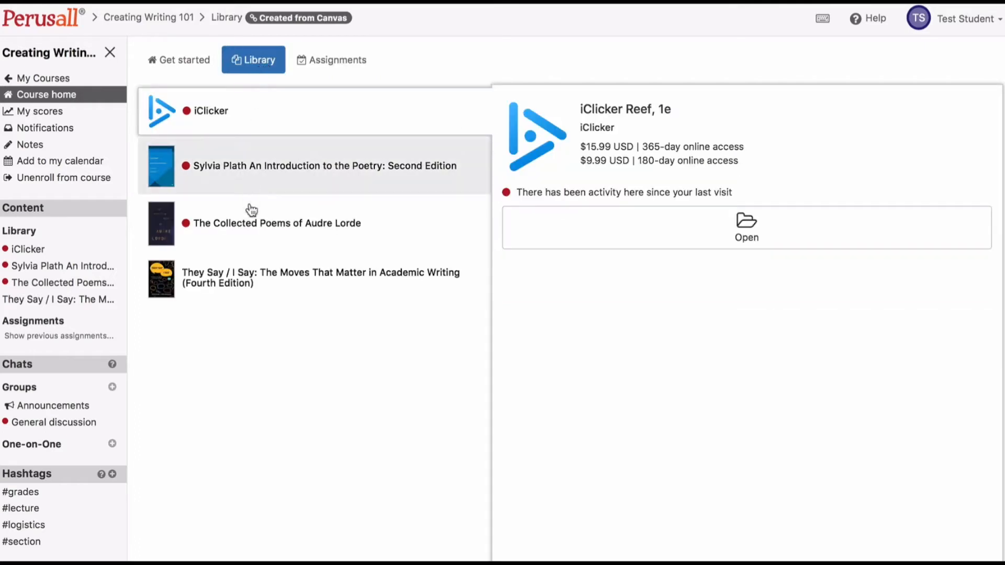
- Open They Say / I Say to reach the purchase page and scroll through the access options
click(321, 277)
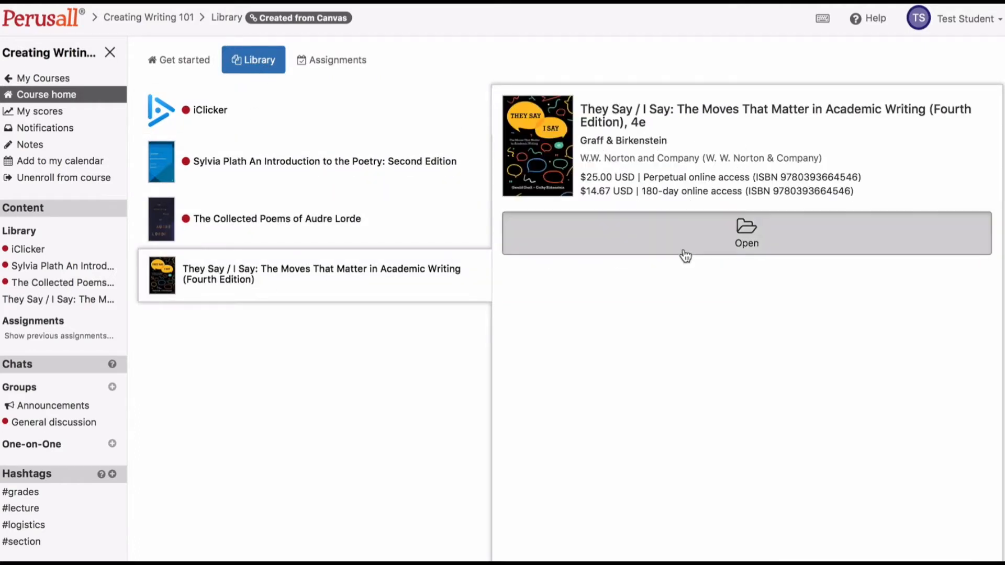
click(746, 233)
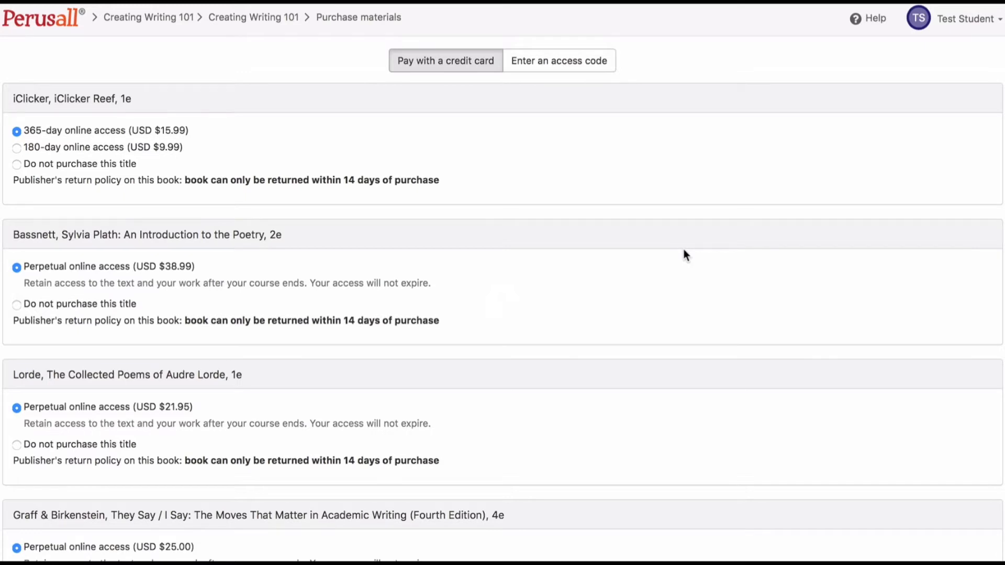
scroll(down, 3)
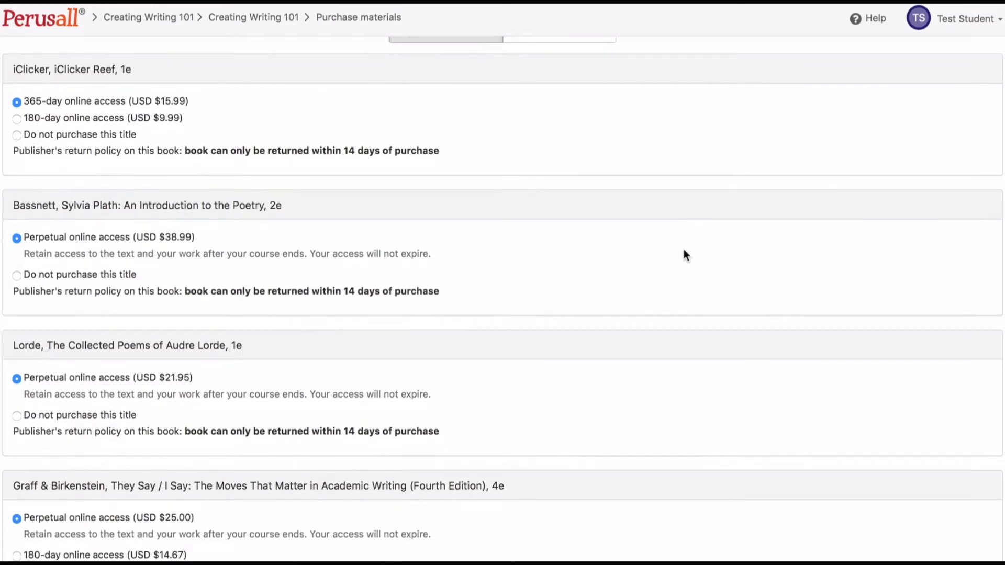
scroll(down, 3)
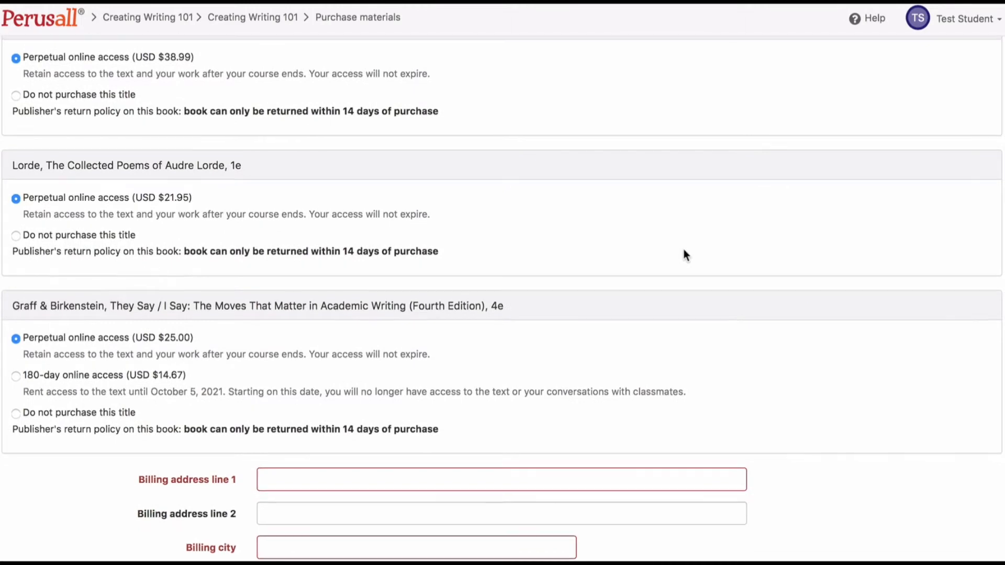
- Switch the purchase page to the 'Enter an access code' form
click(559, 60)
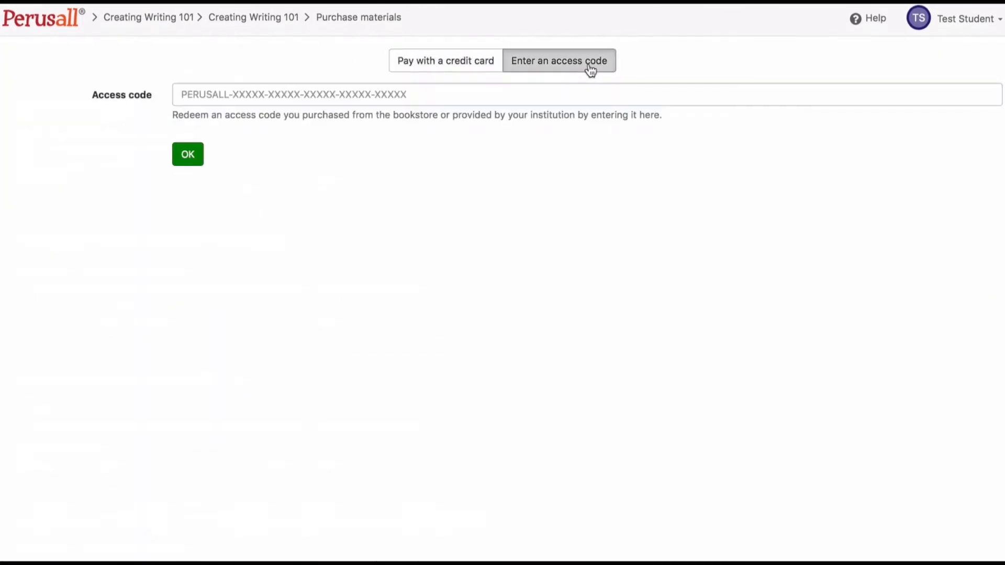
mouse_move(410, 138)
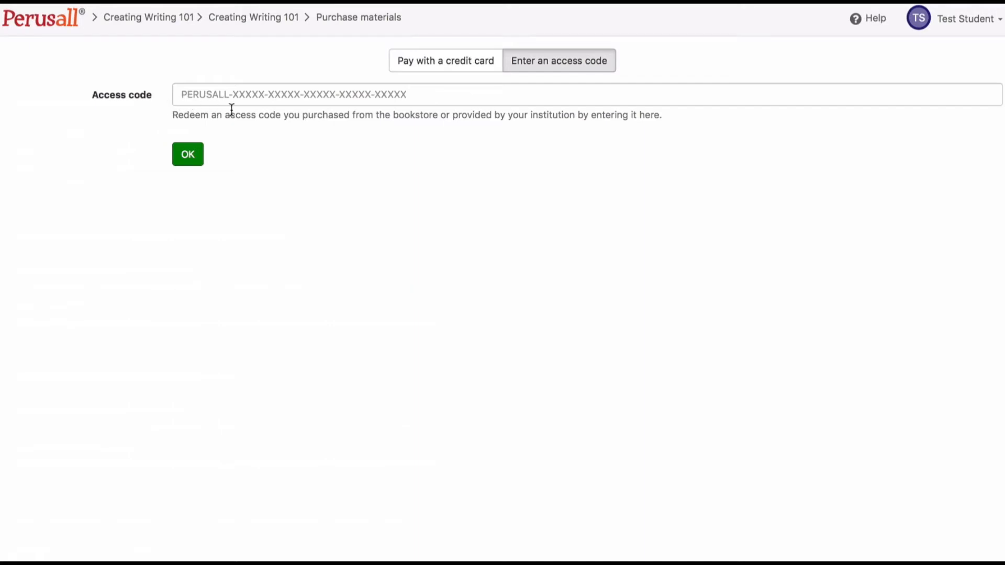
mouse_move(303, 228)
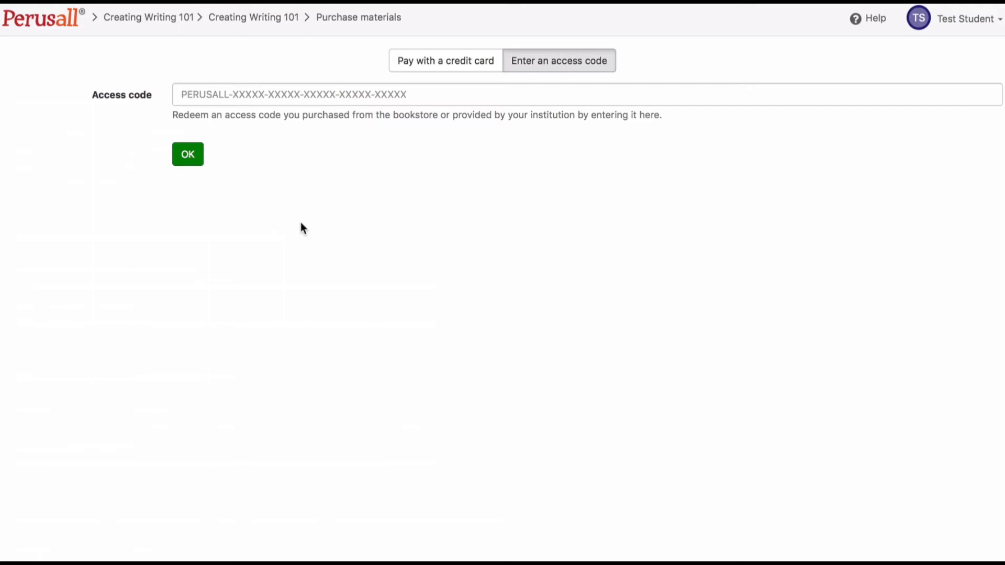
- Return to credit card payment and select 180-day online access for They Say / I Say
click(445, 60)
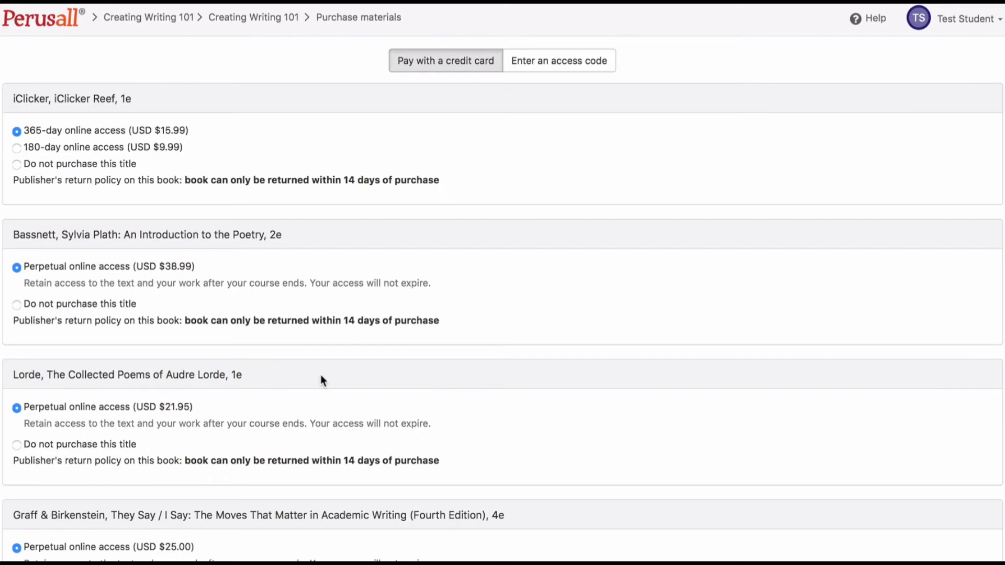
mouse_move(19, 206)
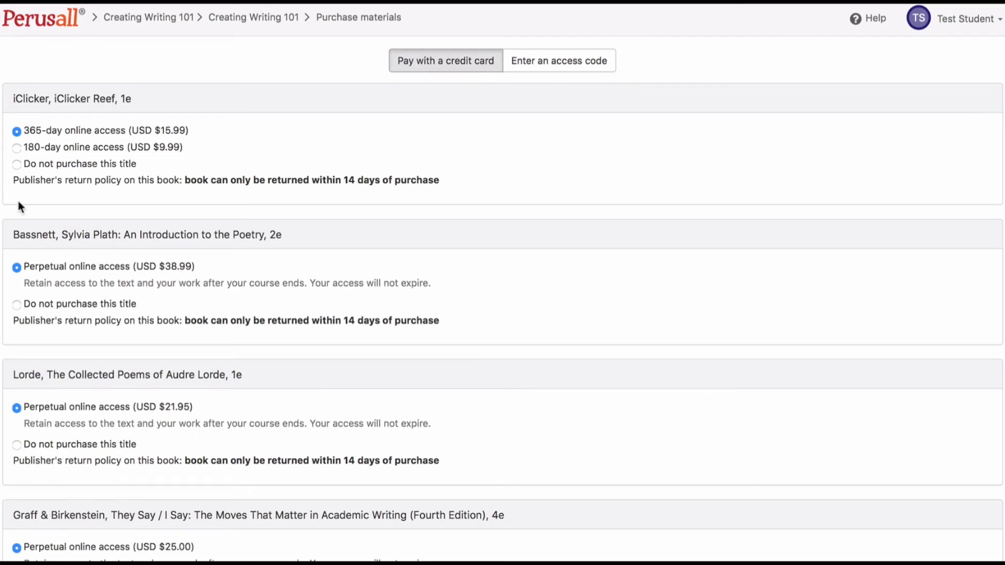
scroll(down, 3)
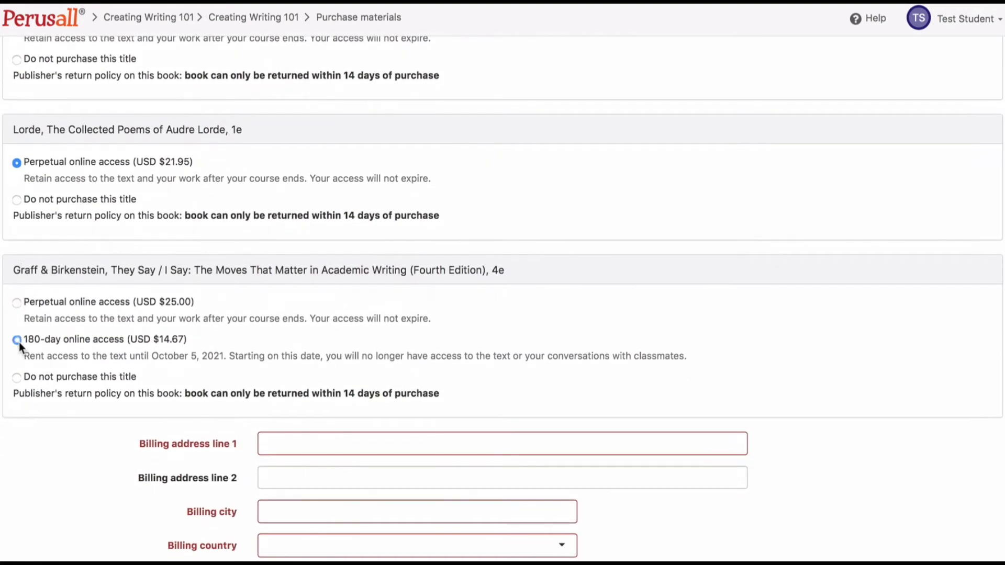
click(17, 339)
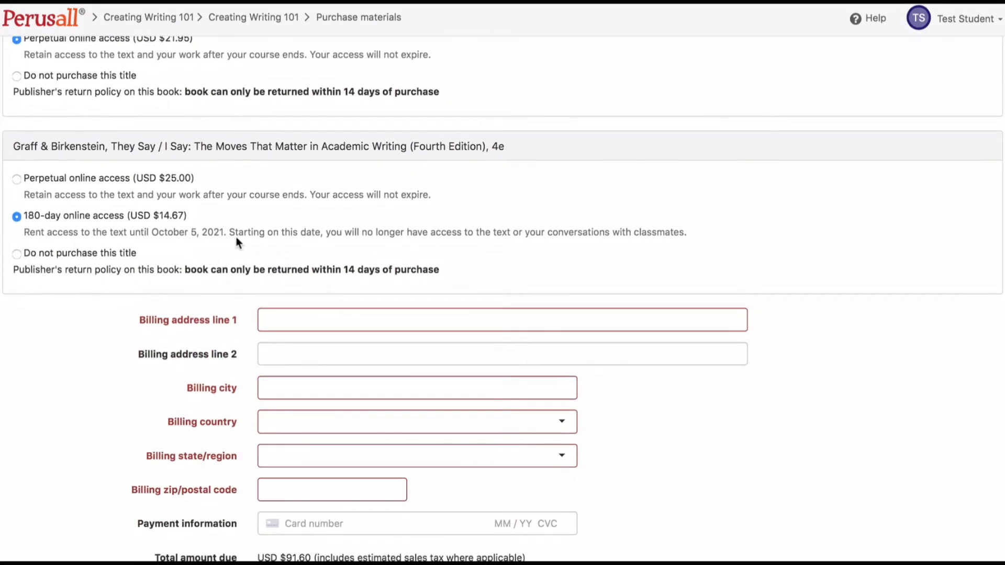
mouse_move(224, 224)
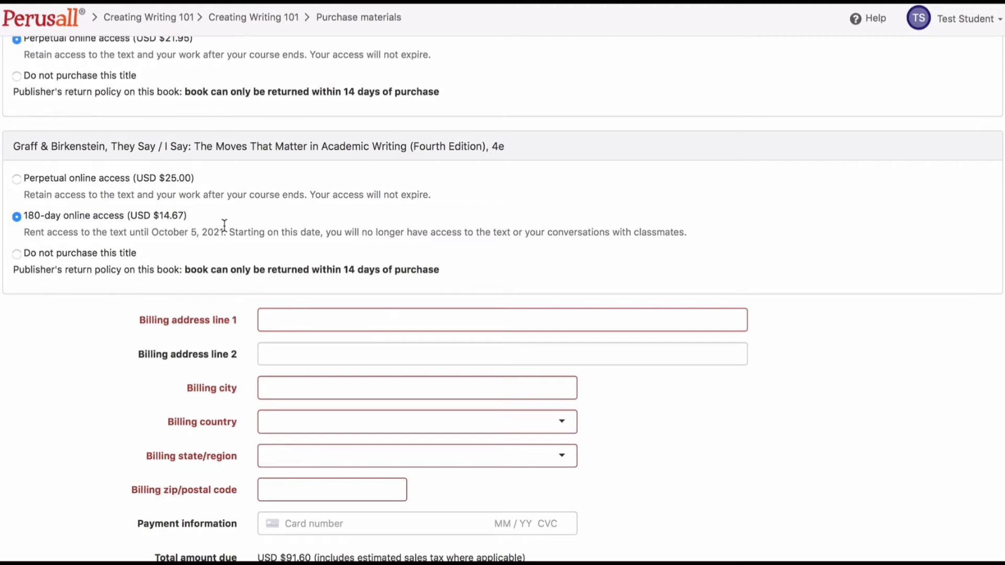
mouse_move(173, 360)
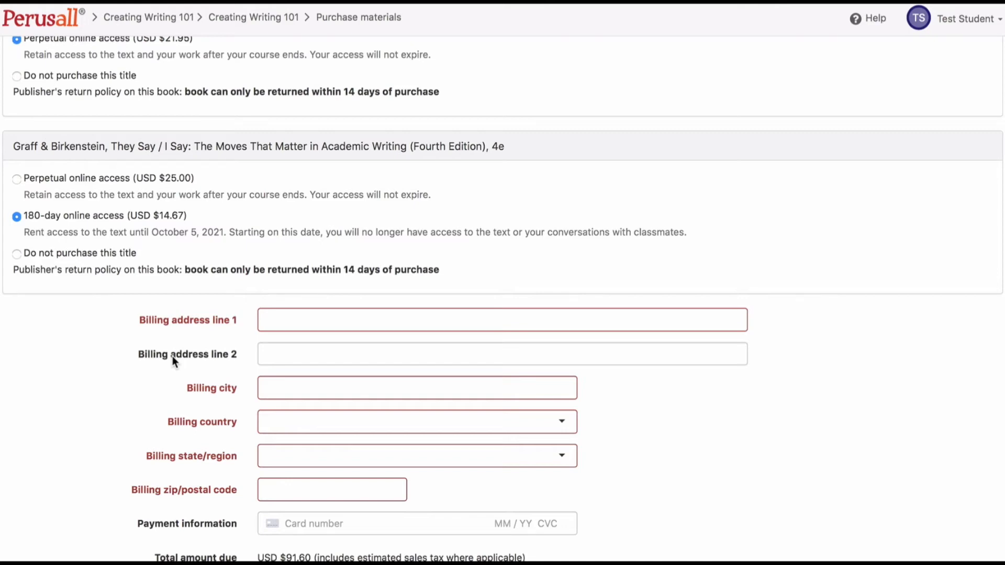
scroll(up, 3)
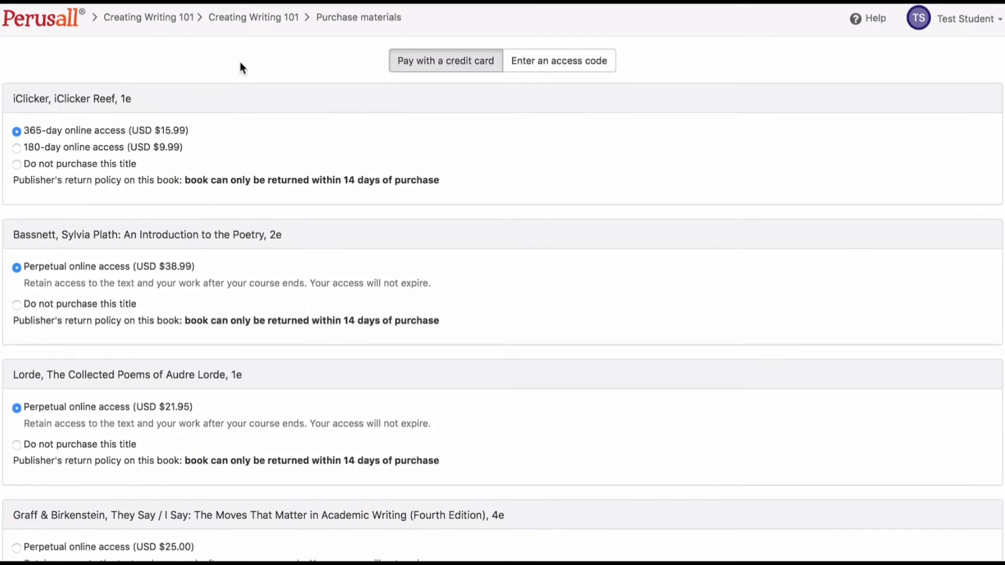
- Go from the assignments page to the Creating Writing 101 courses overview and My purchases
click(148, 17)
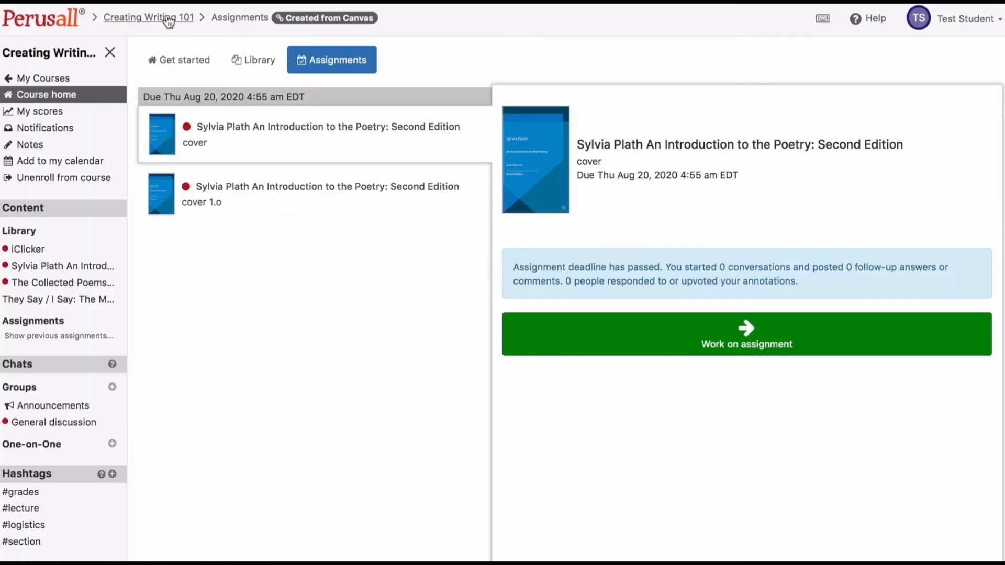
click(42, 77)
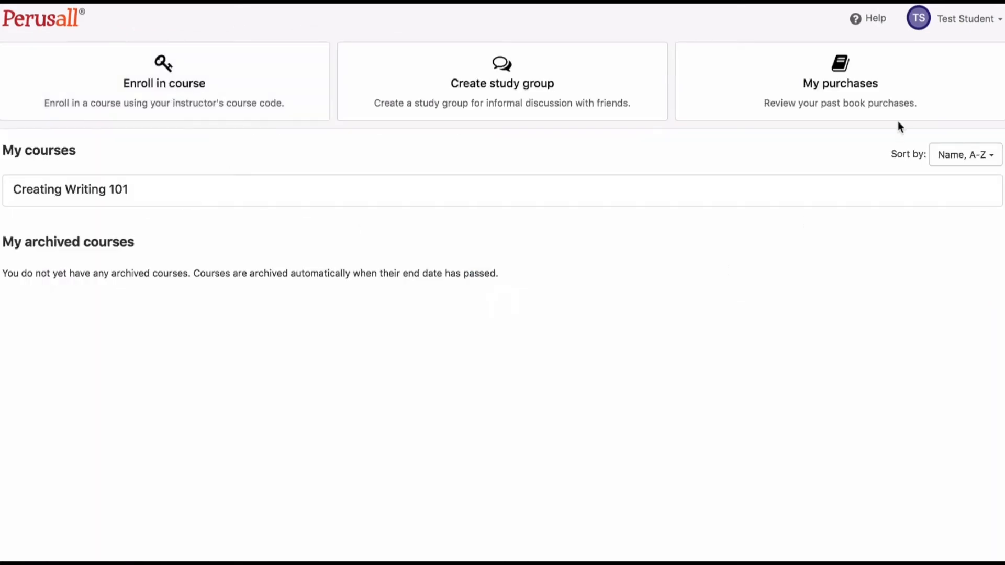
click(839, 83)
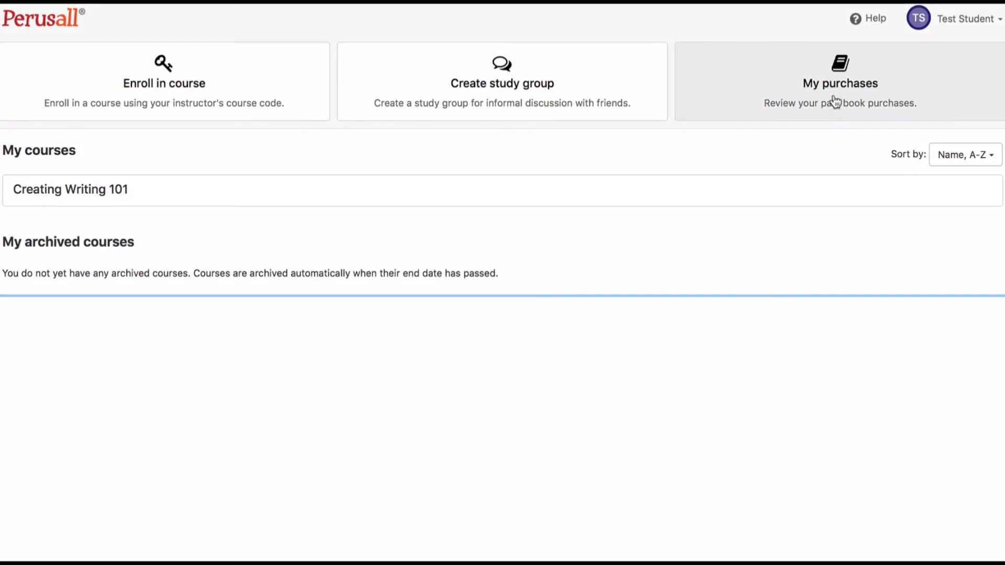
mouse_move(768, 154)
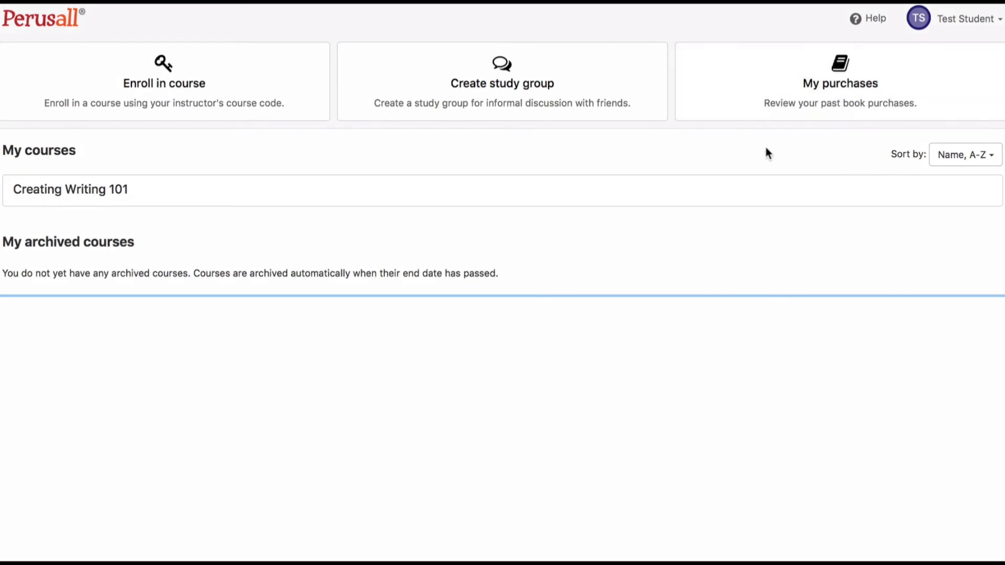
mouse_move(673, 286)
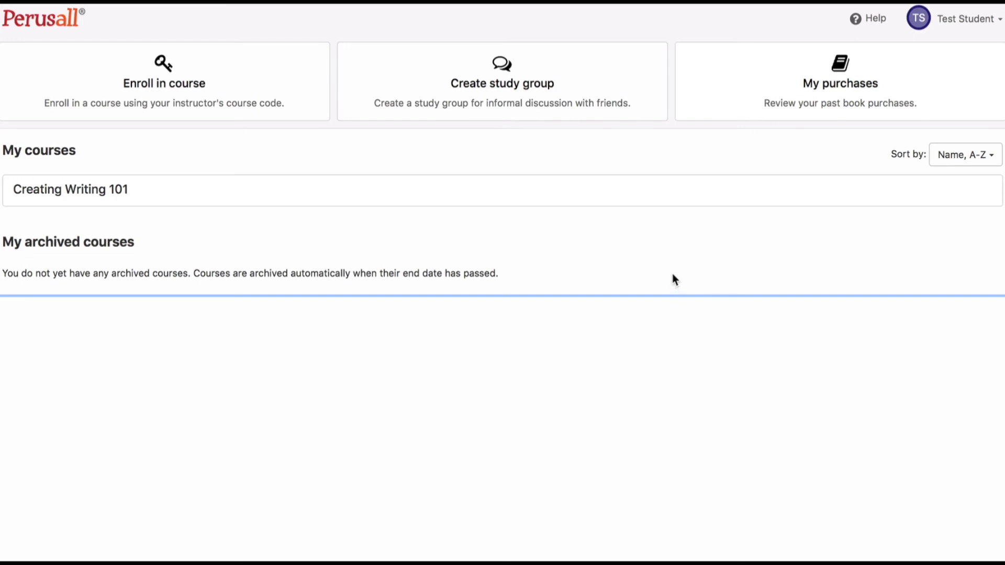
- Reopen Creating Writing 101's purchase materials page and scroll to the empty billing form
click(71, 189)
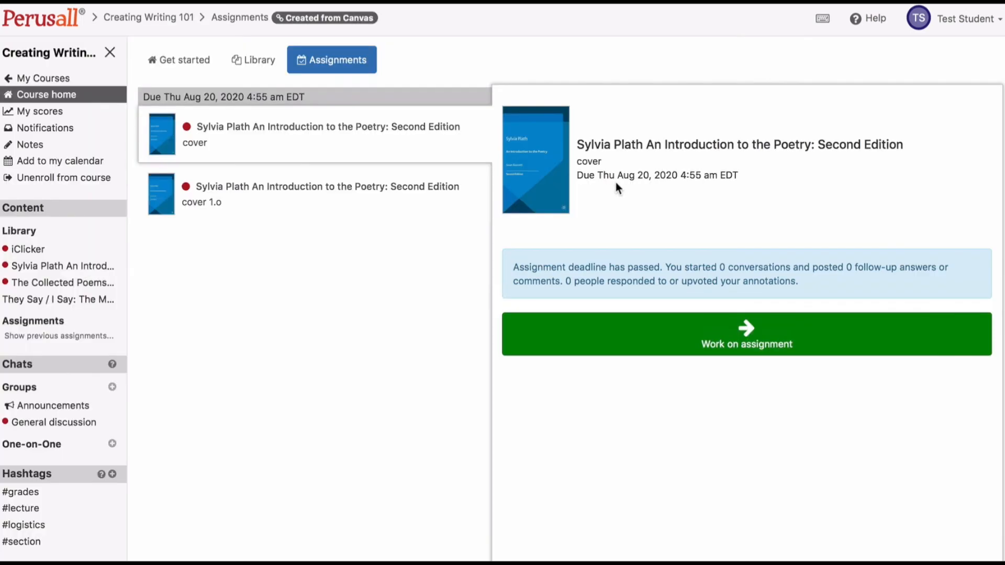
click(253, 60)
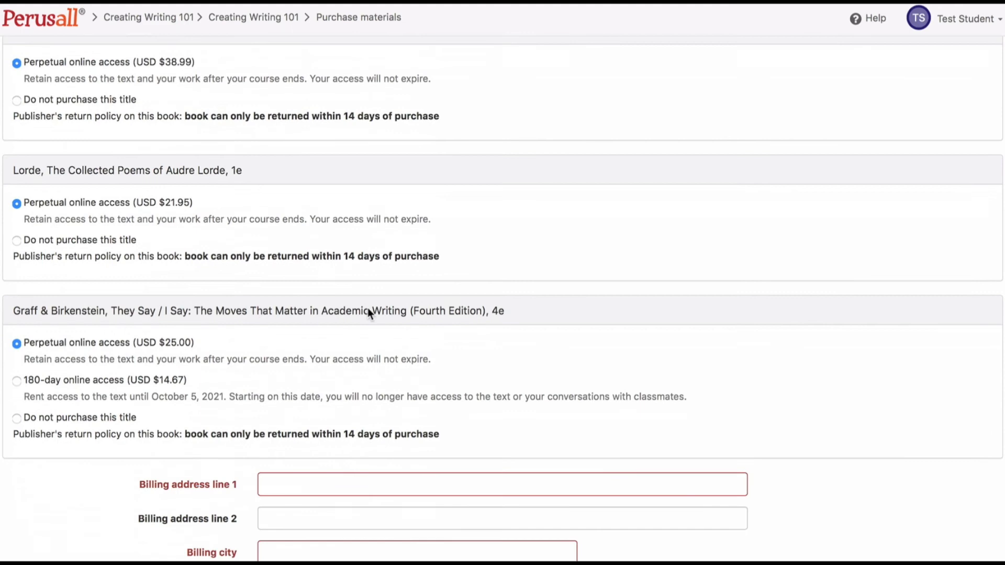
scroll(down, 3)
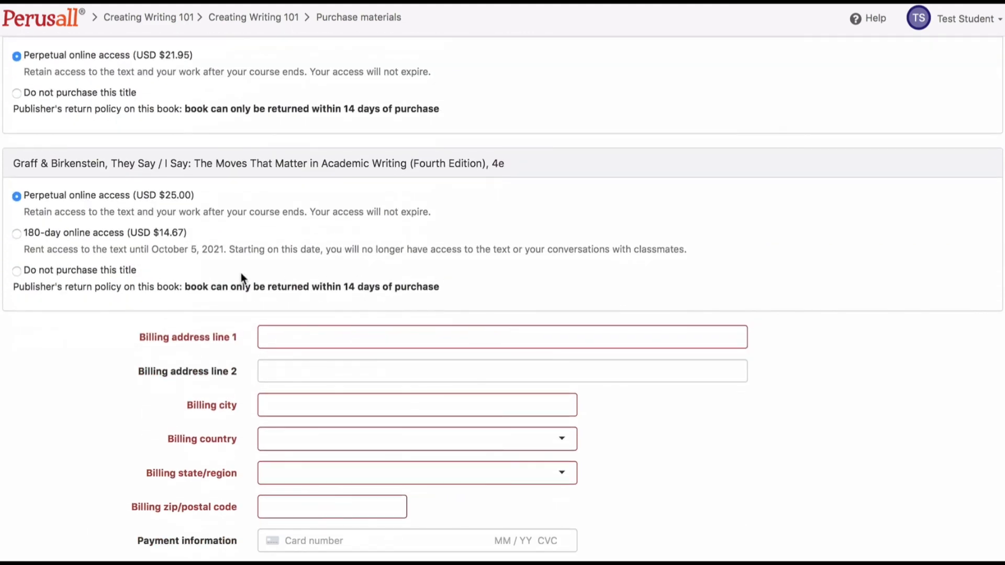
mouse_move(260, 303)
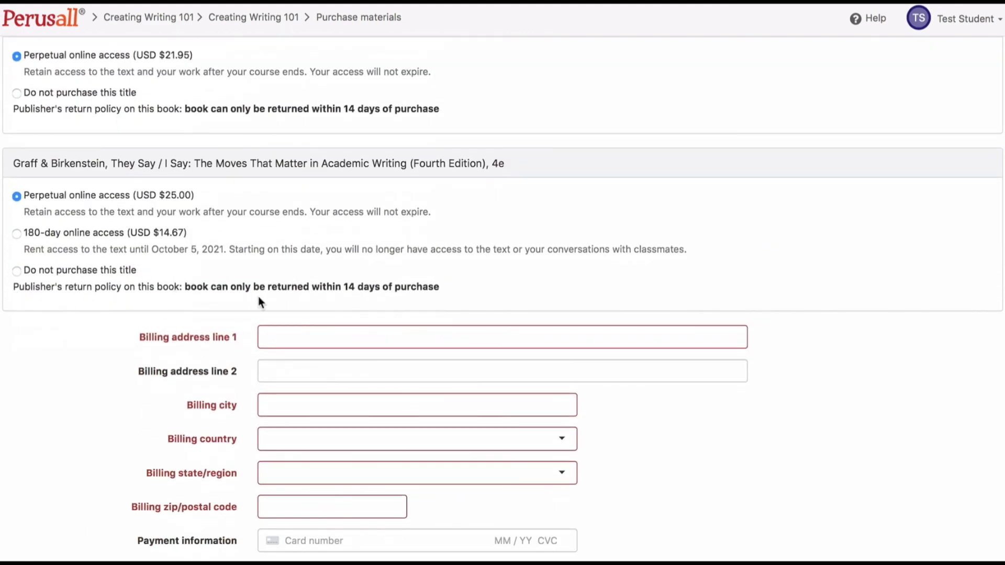
mouse_move(446, 300)
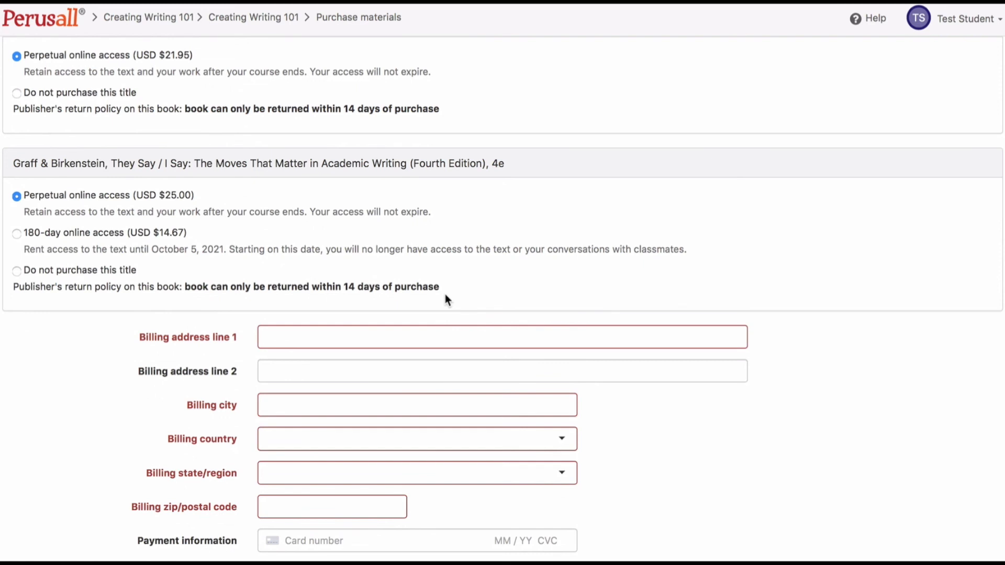